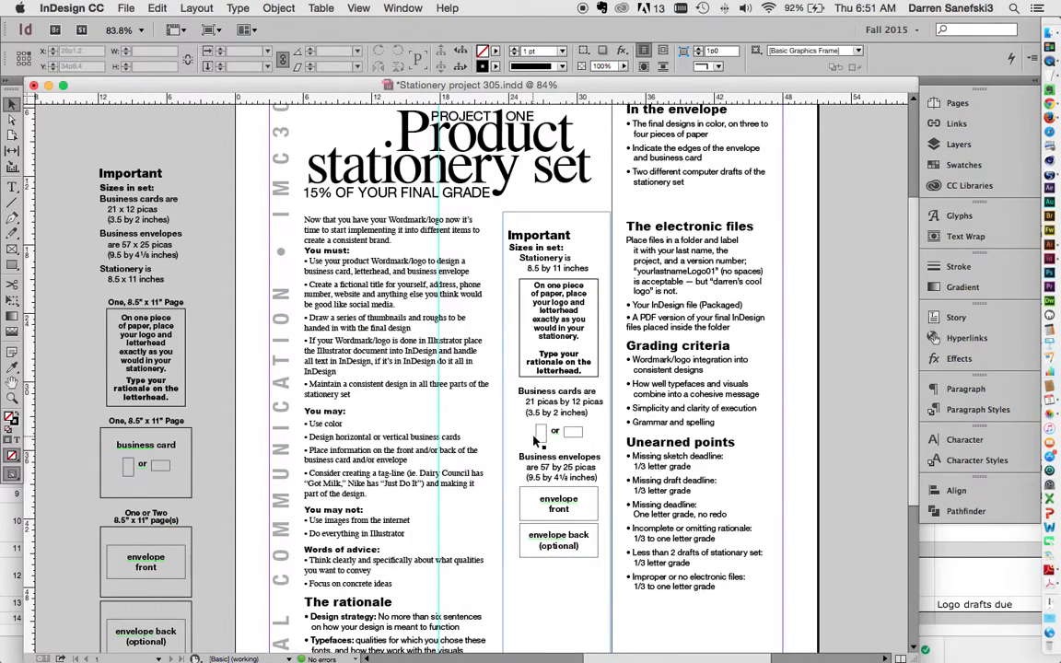
- Start a new letter document with facing pages off and 3 pages
{"action": "left_click", "coordinate": [558, 503]}
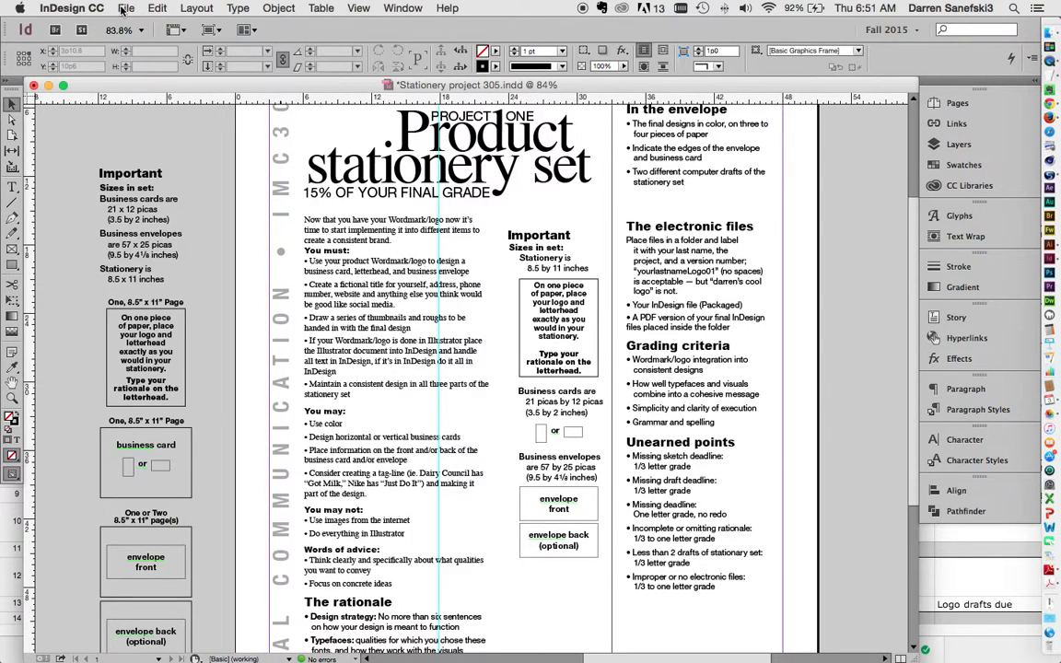
{"action": "left_click", "coordinate": [129, 8]}
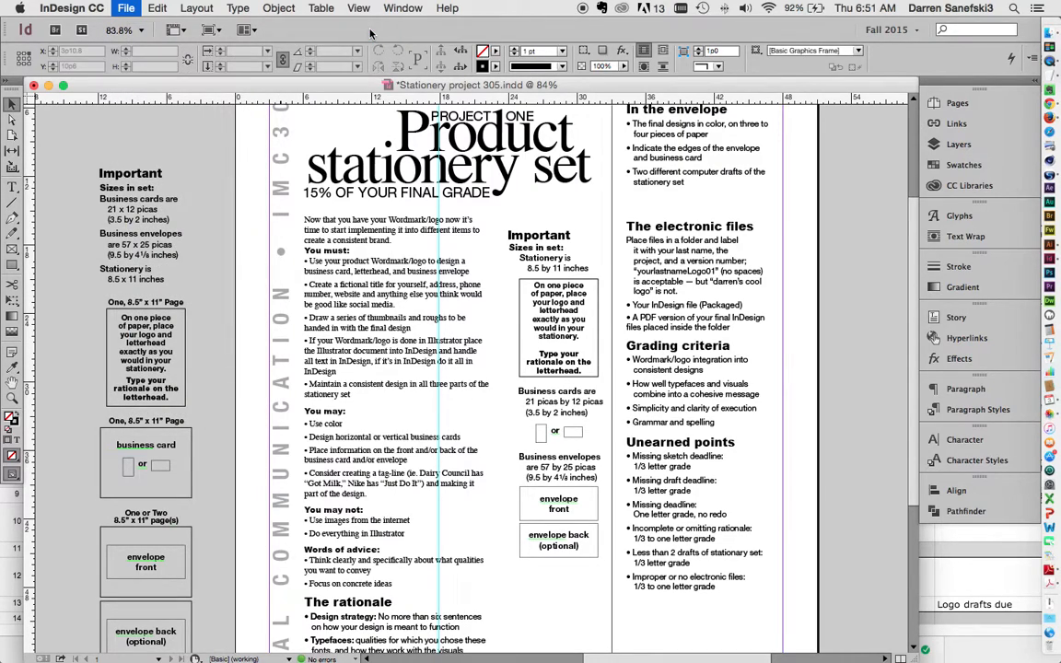
{"action": "left_click", "coordinate": [125, 8]}
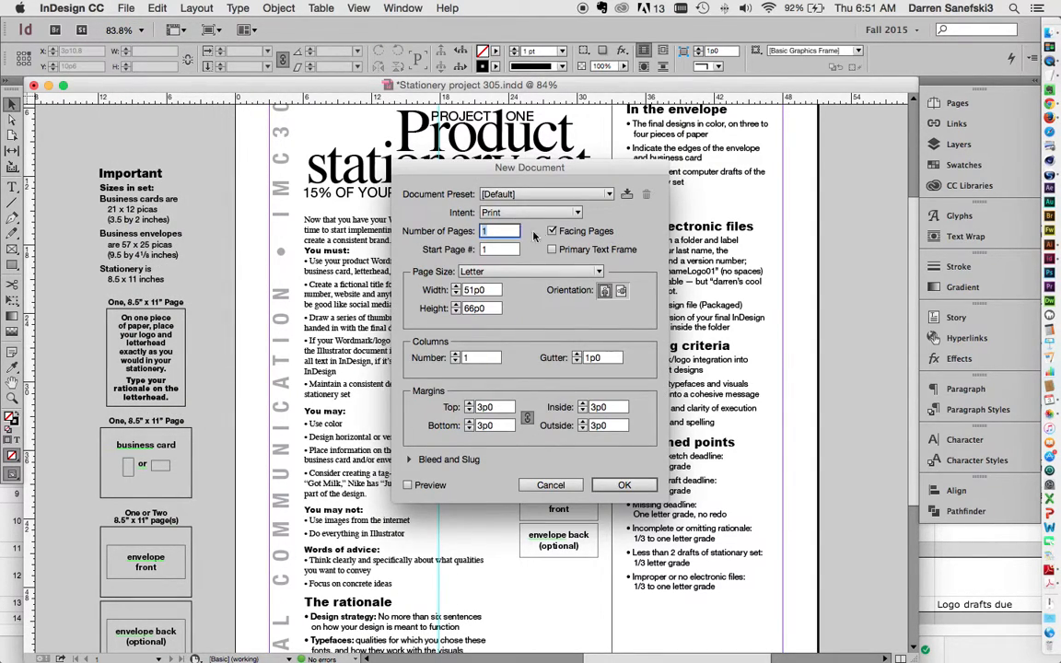
{"action": "left_click", "coordinate": [551, 230]}
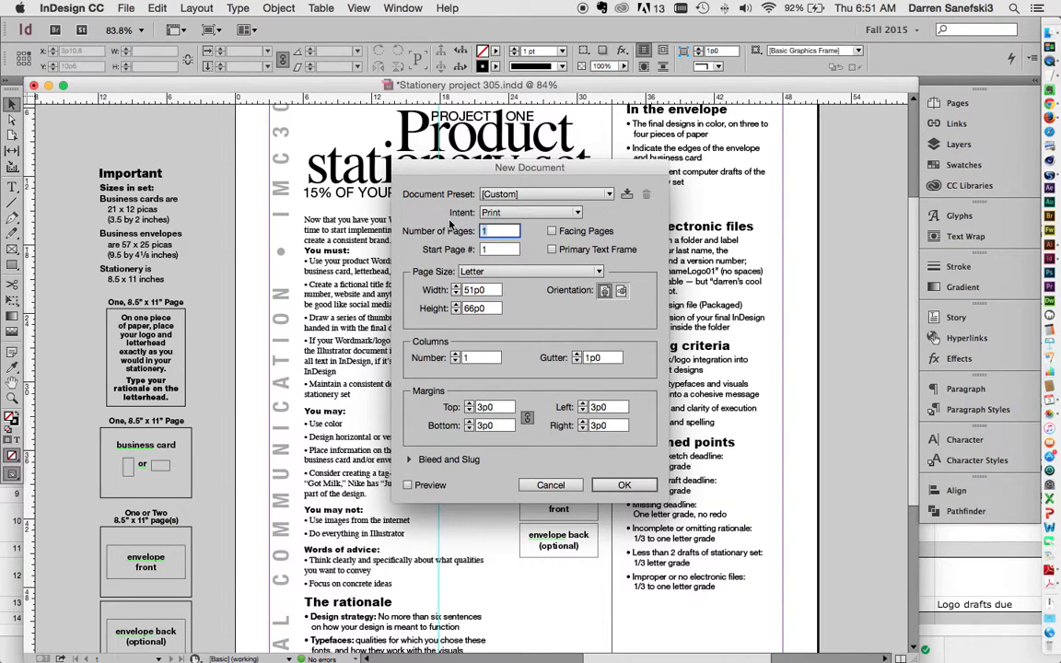
{"action": "type", "text": "3"}
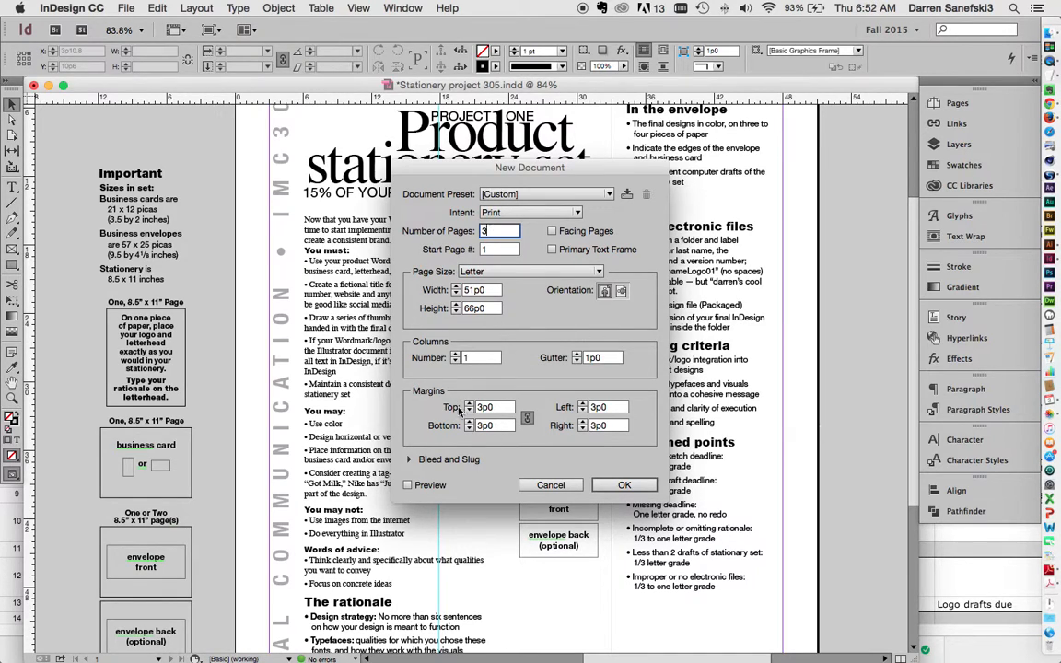
{"action": "mouse_move", "coordinate": [673, 486]}
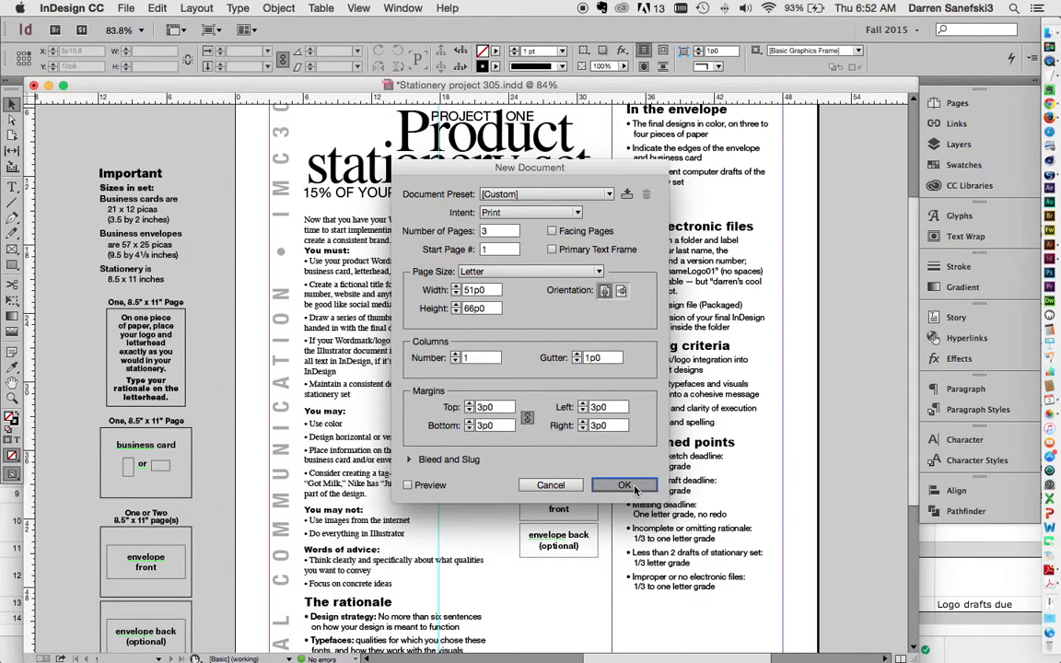
- Create the three-page document and show its pages in the Pages panel
{"action": "left_click", "coordinate": [625, 485]}
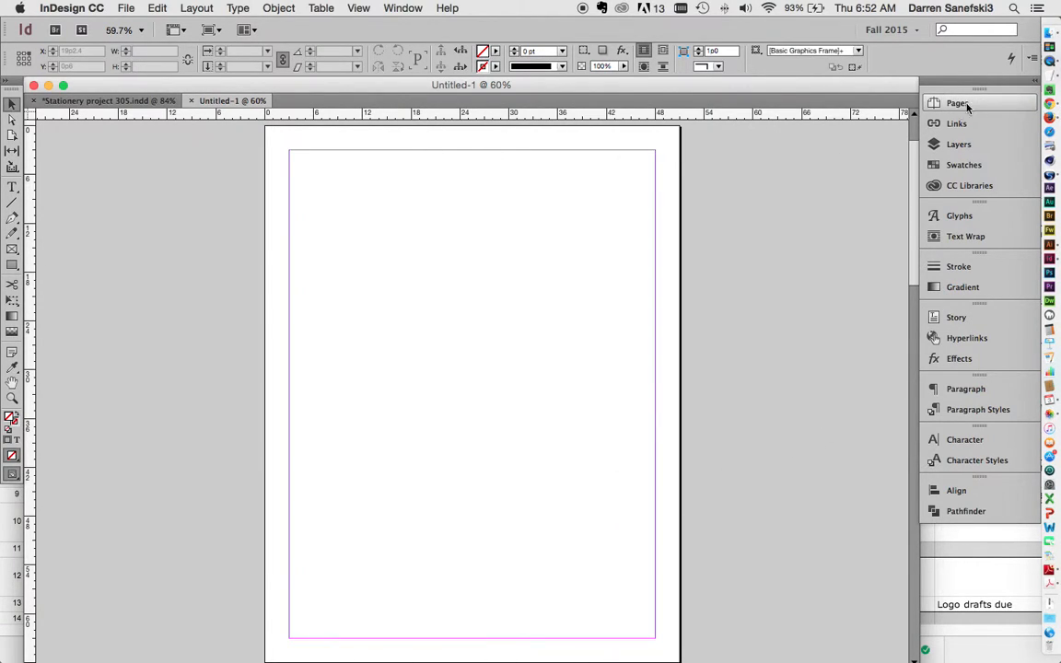
{"action": "left_click", "coordinate": [962, 102]}
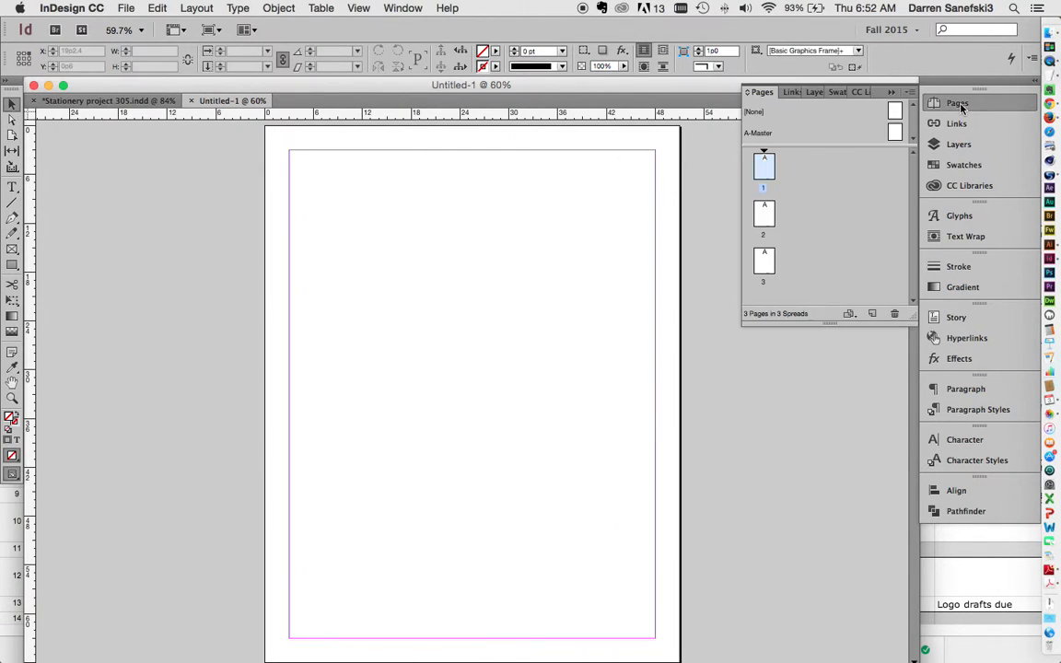
{"action": "mouse_move", "coordinate": [762, 212]}
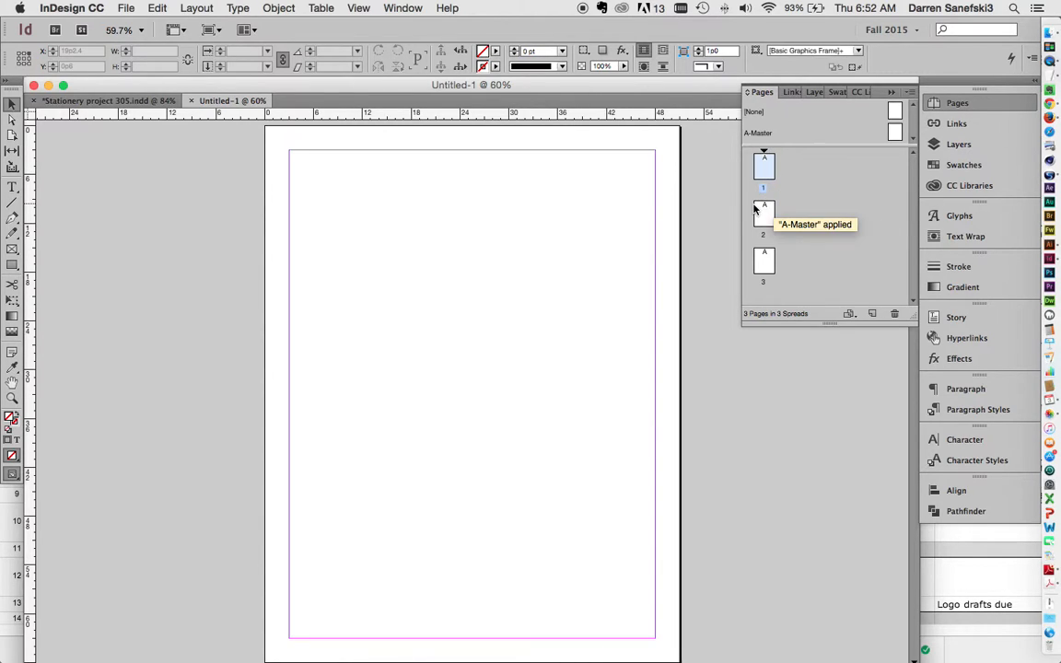
{"action": "mouse_move", "coordinate": [706, 302]}
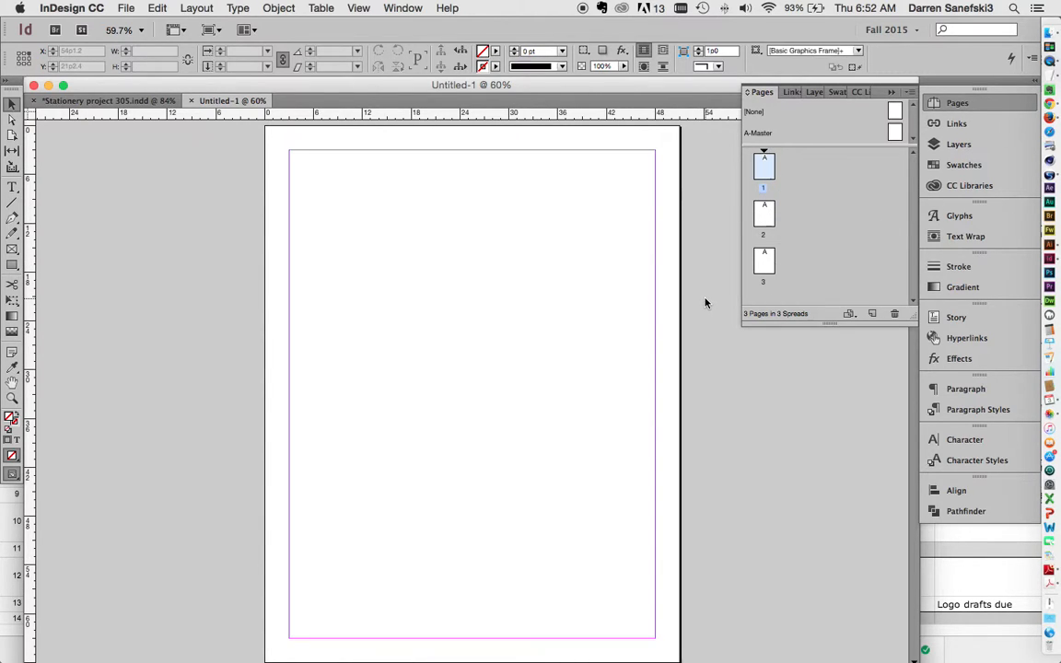
{"action": "scroll", "scroll_direction": "down", "scroll_amount": 3}
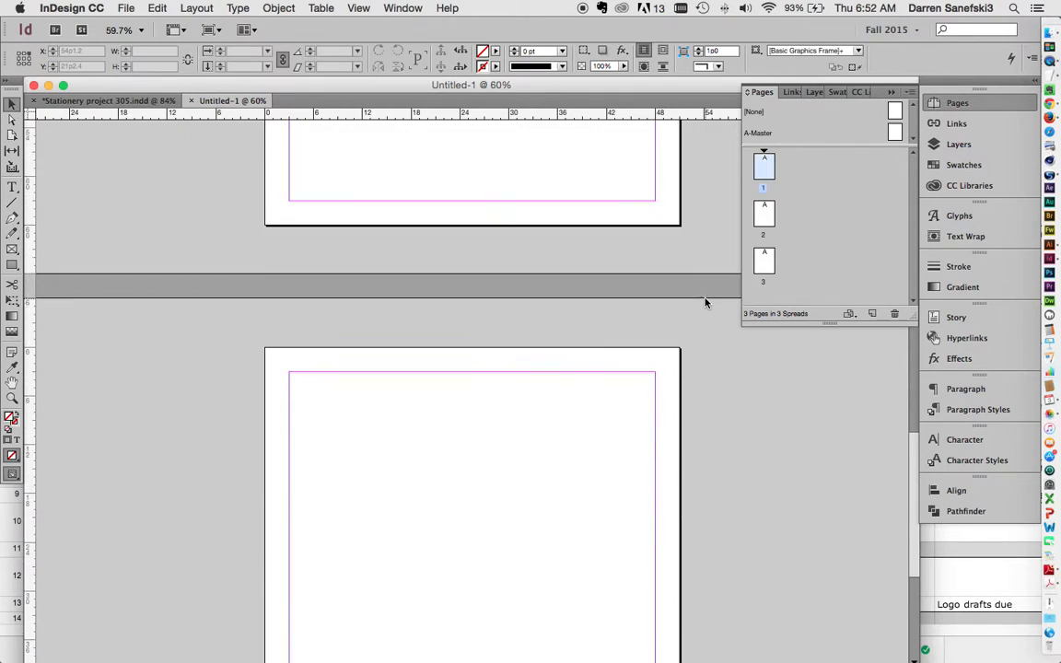
{"action": "scroll", "scroll_direction": "down", "scroll_amount": 3}
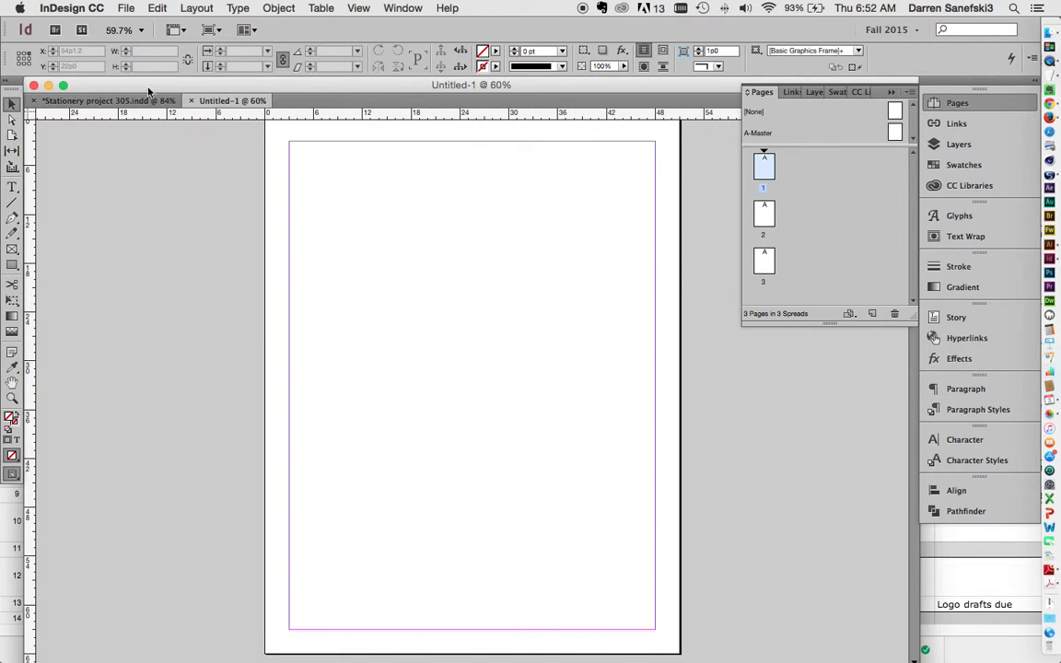
- Glance at the stationery project, return to the untitled document, and select page 2
{"action": "left_click", "coordinate": [104, 104]}
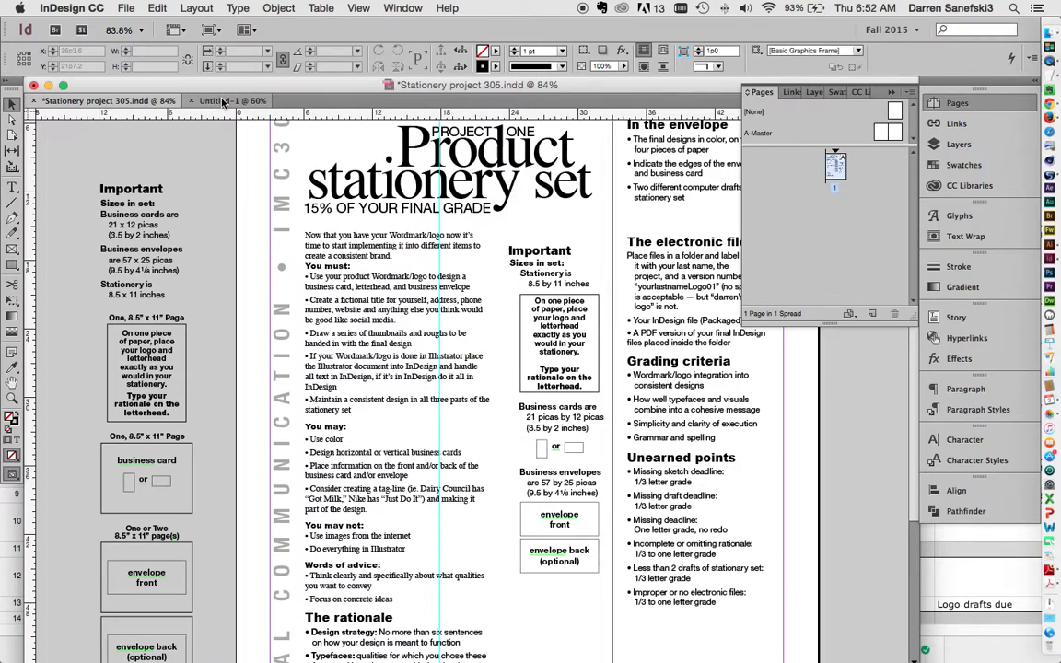
{"action": "left_click", "coordinate": [228, 100]}
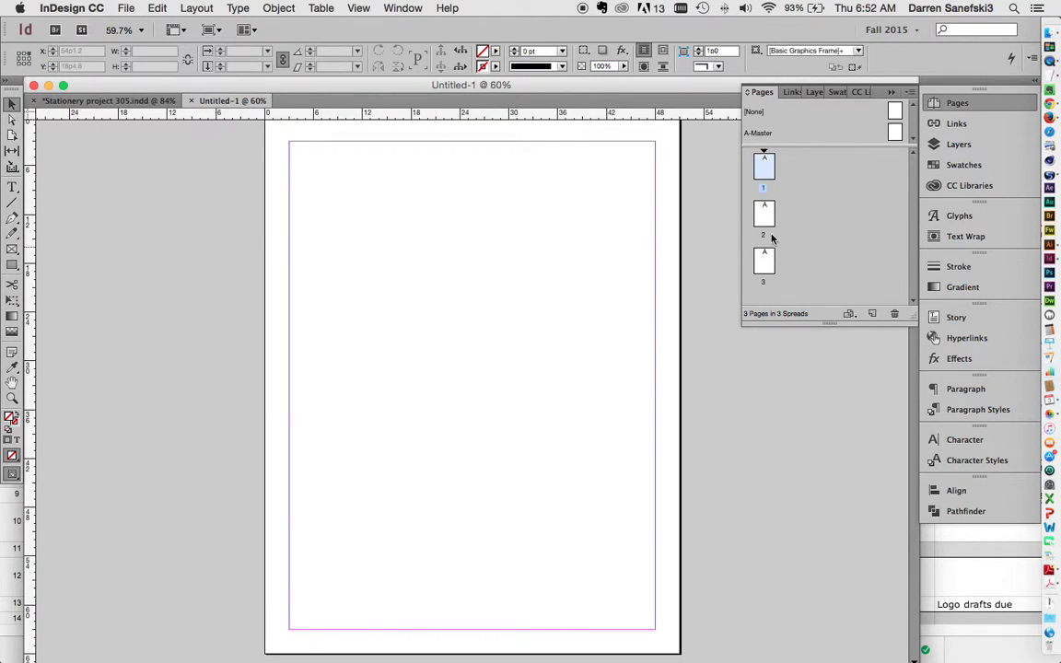
{"action": "left_click", "coordinate": [764, 212]}
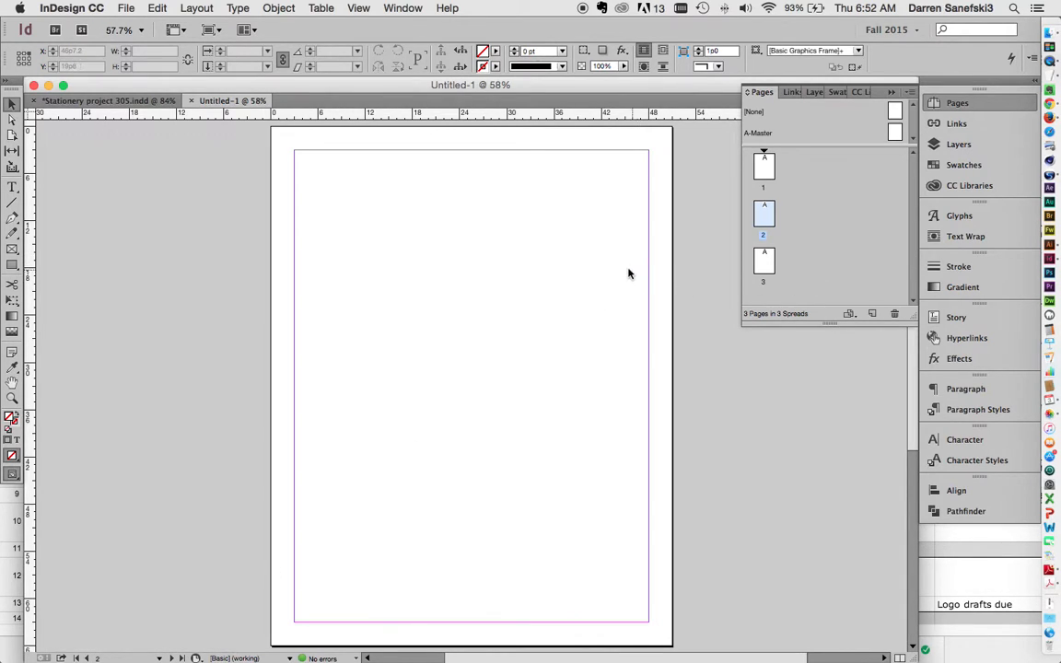
{"action": "mouse_move", "coordinate": [592, 275]}
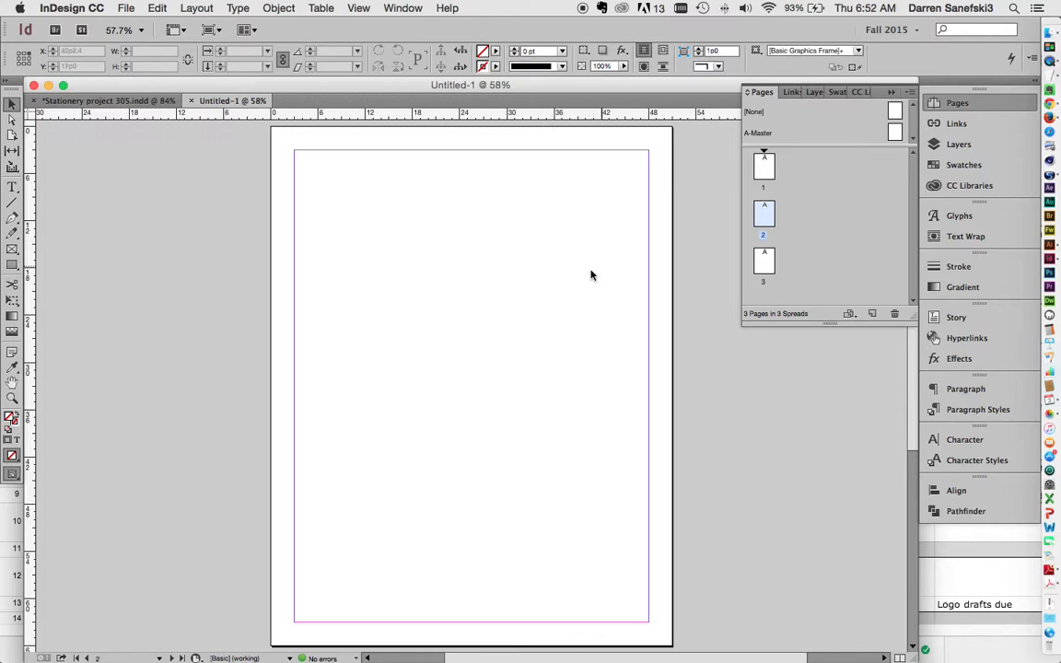
{"action": "mouse_move", "coordinate": [582, 240]}
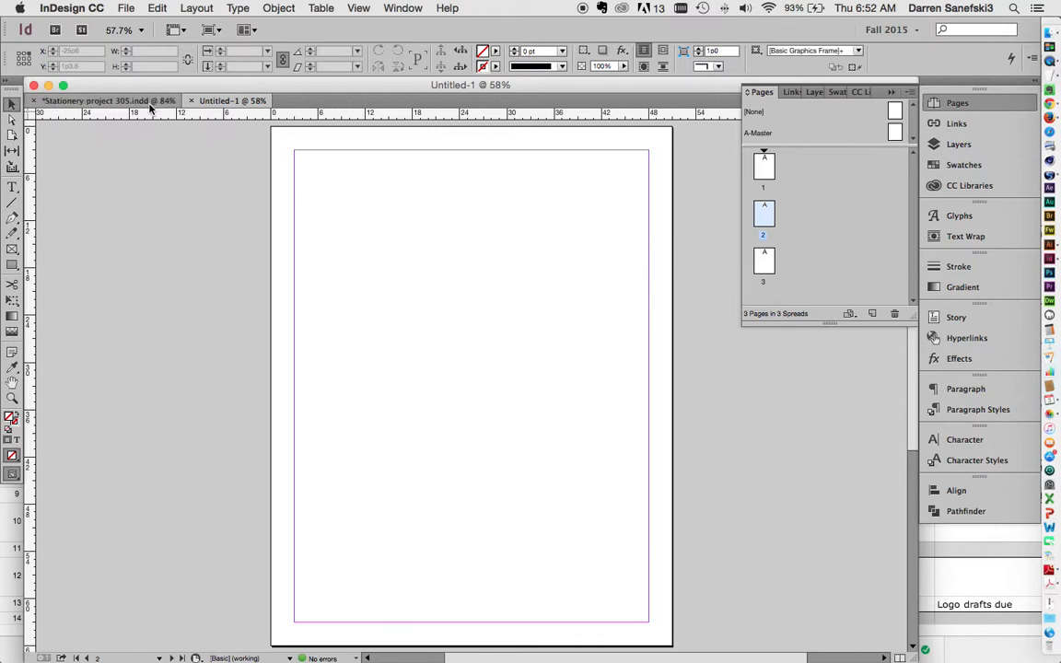
- Check the stationery document, return to Untitled-1, and switch to the Page Tool
{"action": "left_click", "coordinate": [106, 103]}
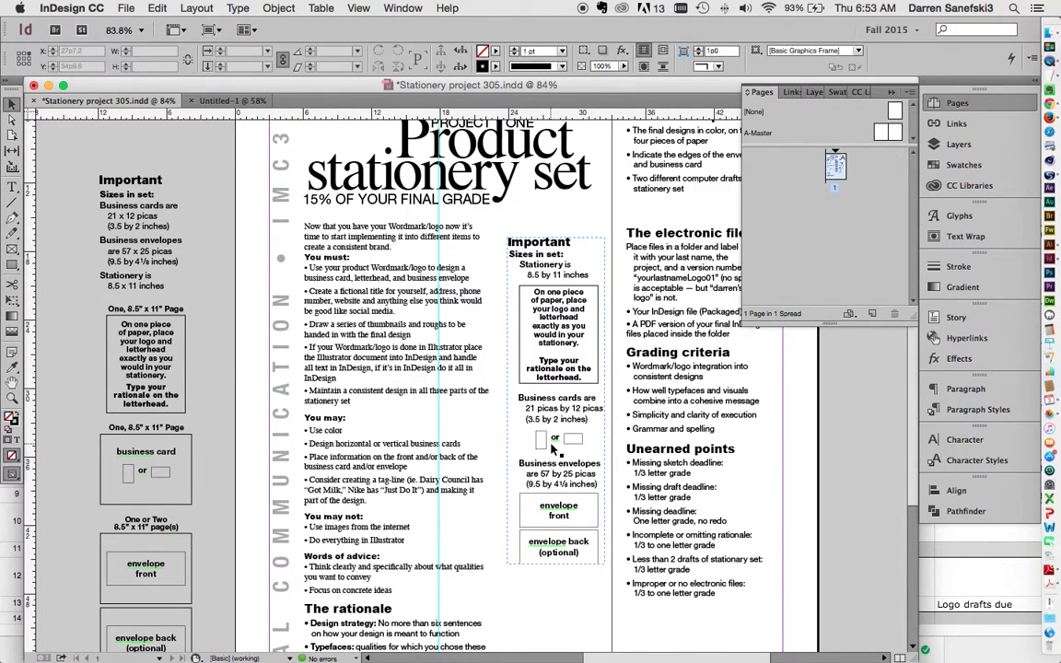
{"action": "left_click", "coordinate": [232, 100]}
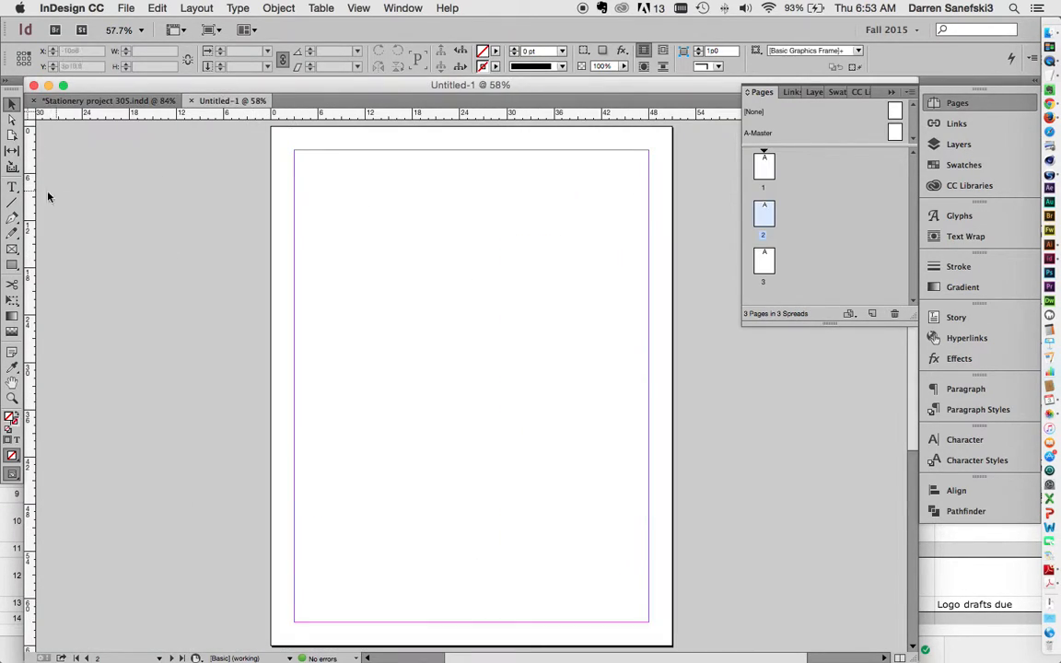
{"action": "mouse_move", "coordinate": [13, 149]}
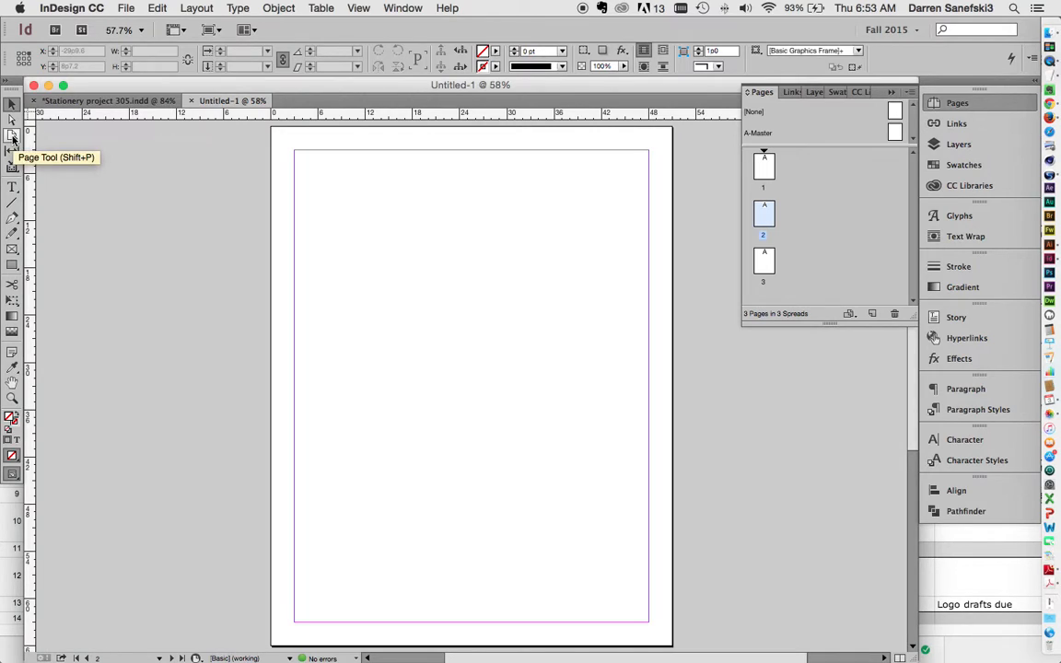
{"action": "left_click", "coordinate": [12, 147]}
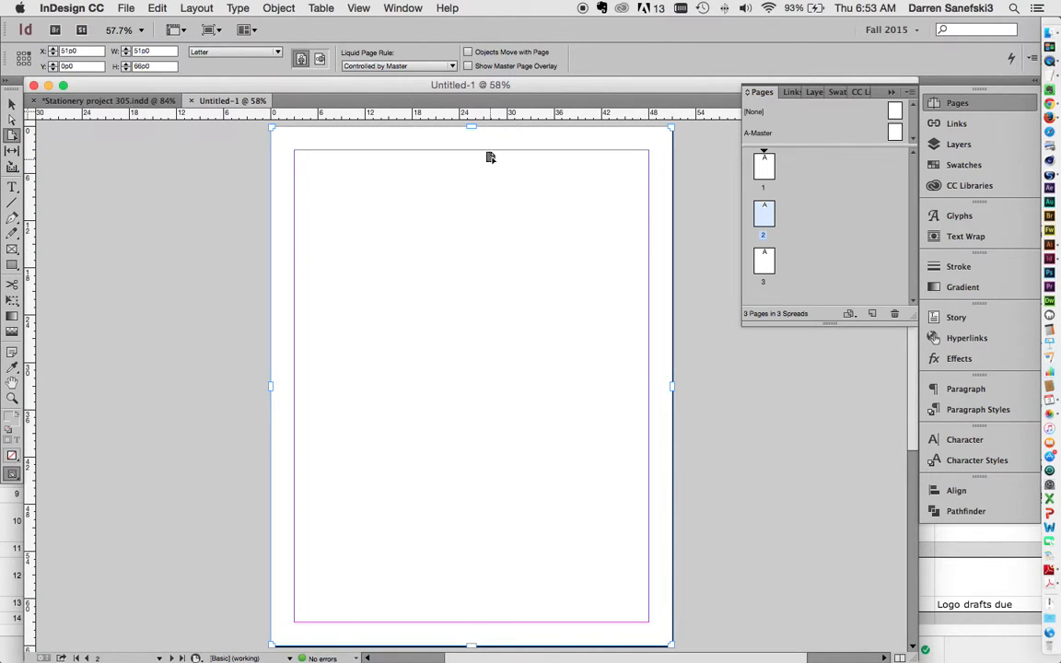
{"action": "mouse_move", "coordinate": [658, 421]}
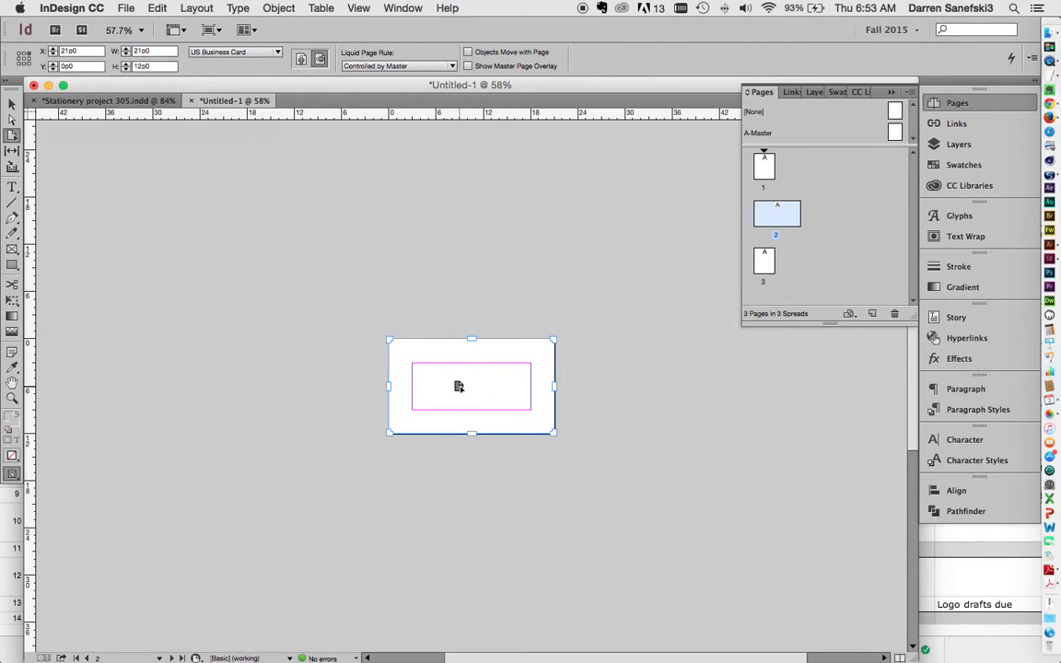
{"action": "mouse_move", "coordinate": [476, 379]}
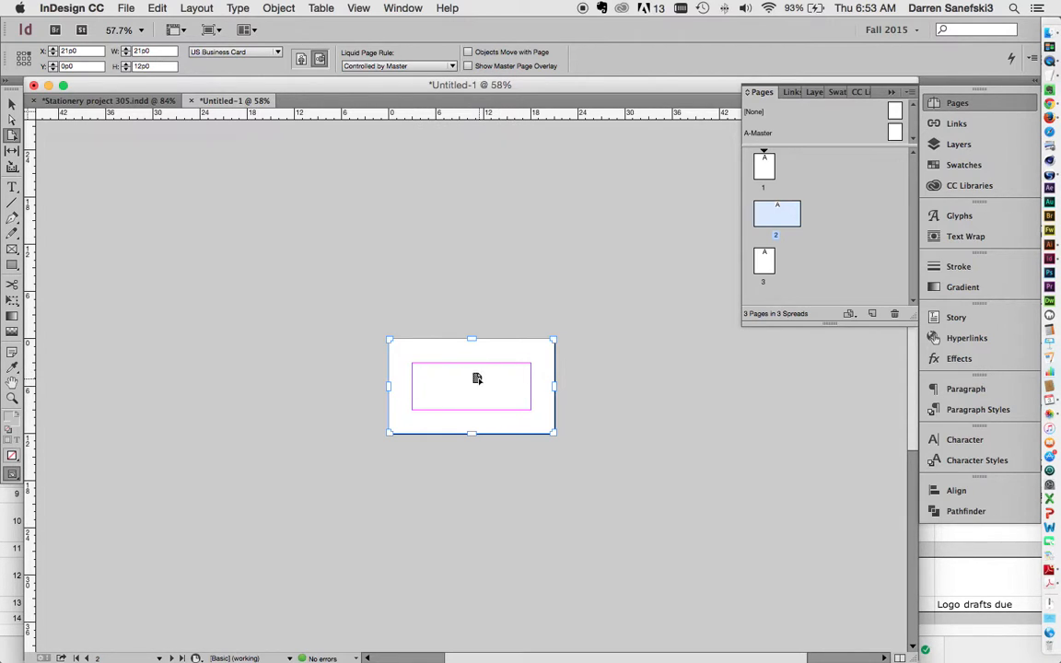
{"action": "mouse_move", "coordinate": [537, 357]}
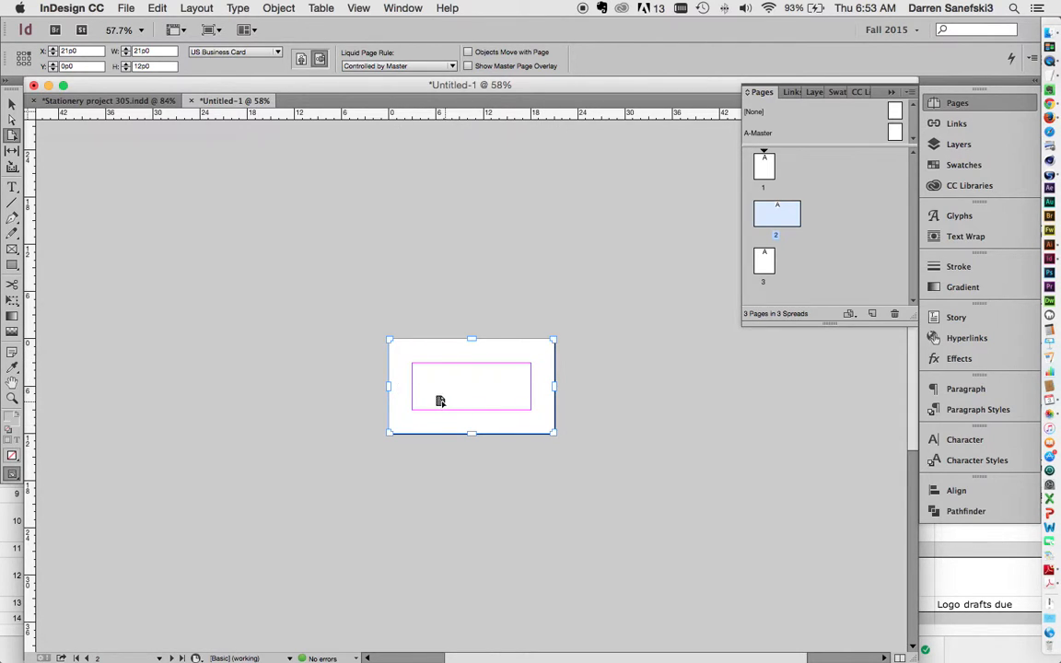
{"action": "mouse_move", "coordinate": [831, 279]}
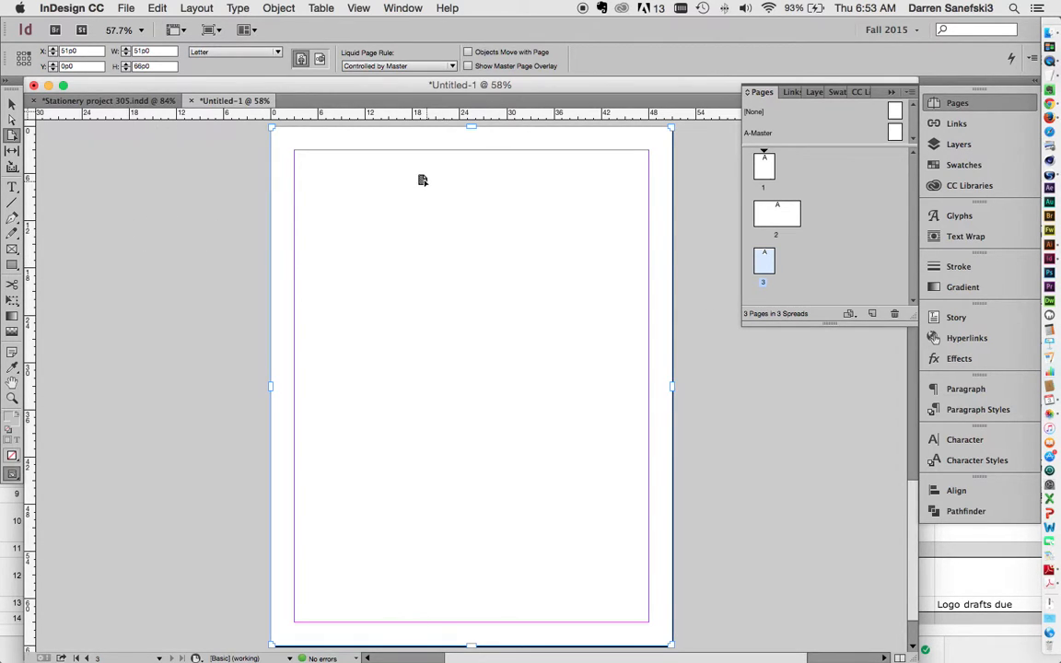
{"action": "mouse_move", "coordinate": [207, 143]}
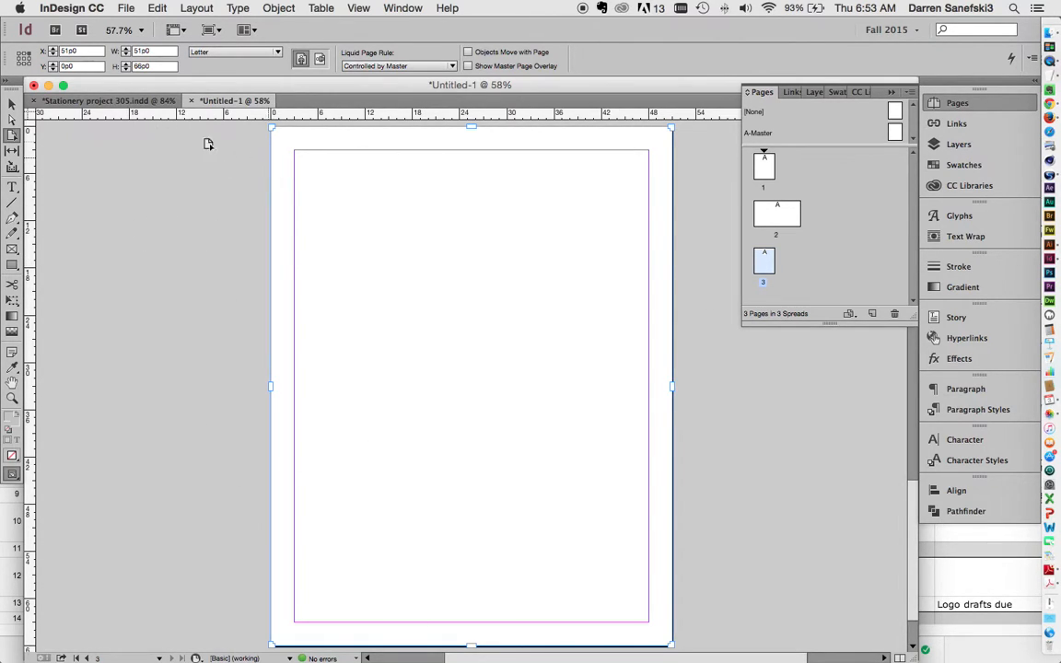
- Check the required envelope size in the stationery project, then return to Untitled-1
{"action": "left_click", "coordinate": [97, 101]}
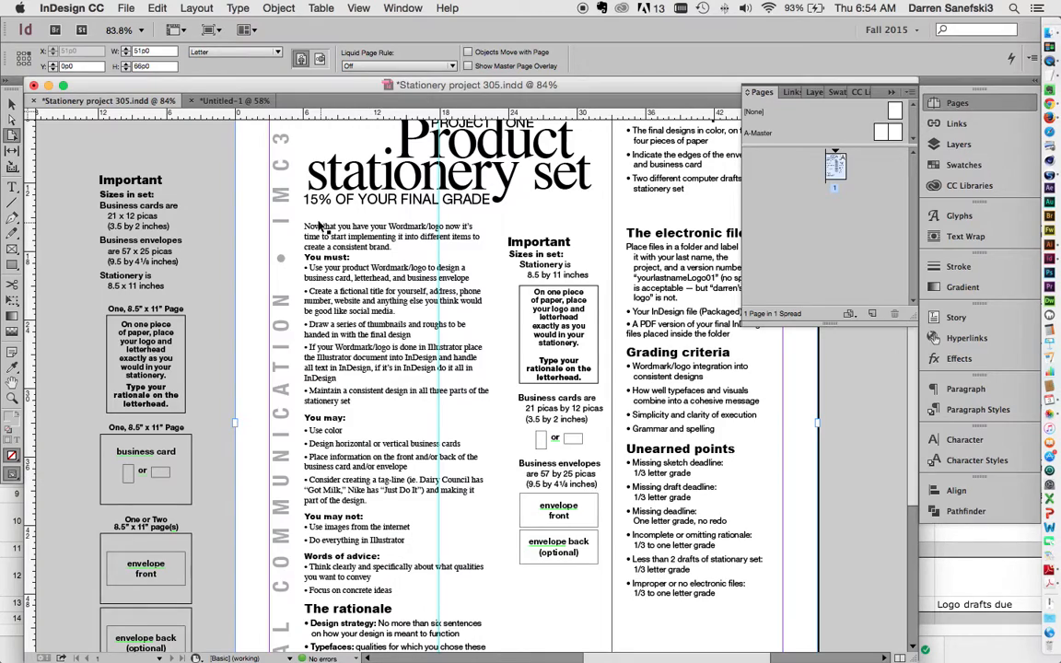
{"action": "left_click", "coordinate": [219, 100]}
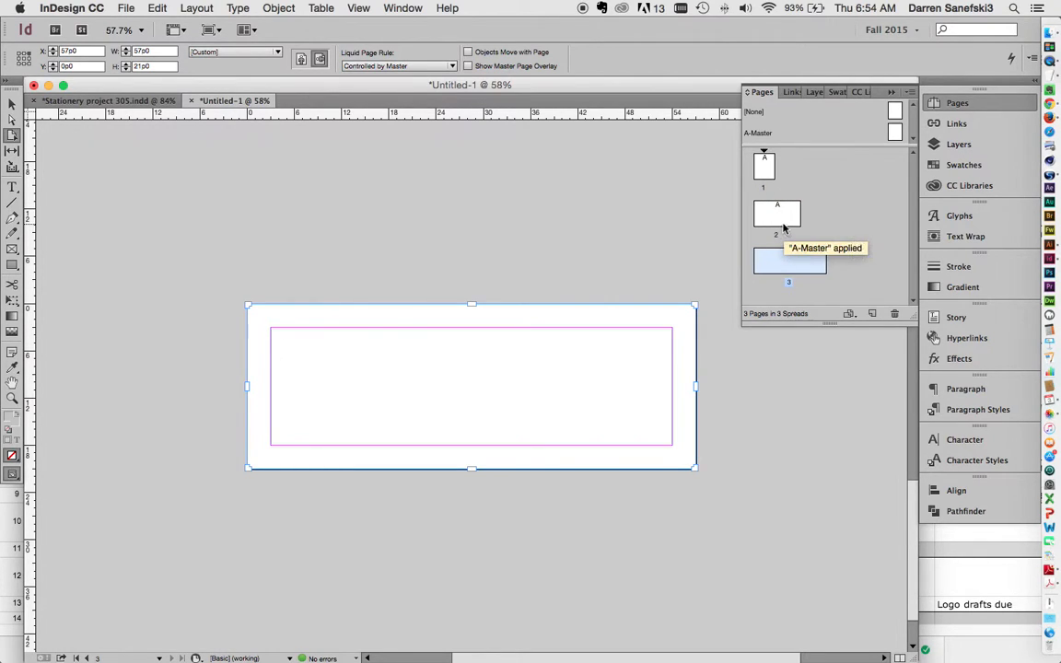
{"action": "mouse_move", "coordinate": [771, 181]}
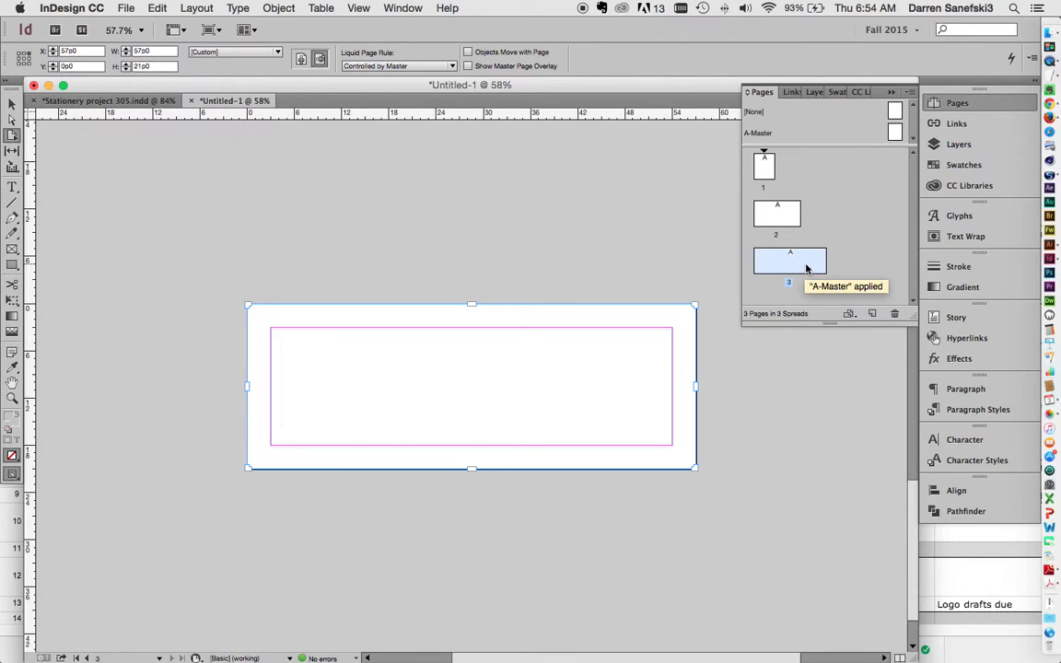
{"action": "mouse_move", "coordinate": [872, 223]}
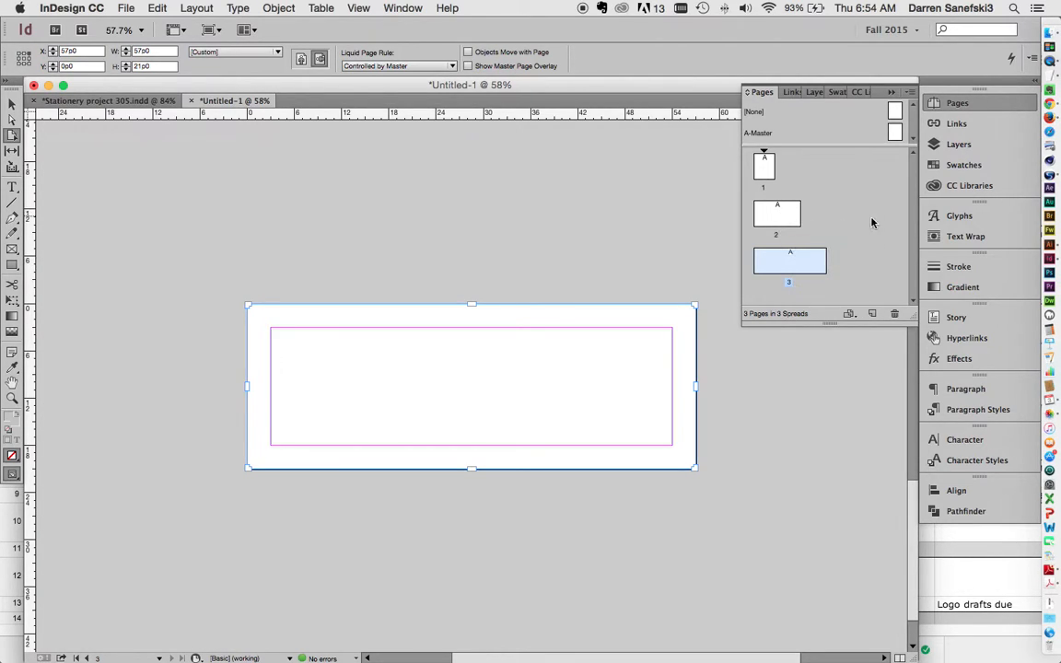
- Select the business card page and set its margins to 1p0 on all sides
{"action": "left_click", "coordinate": [776, 213]}
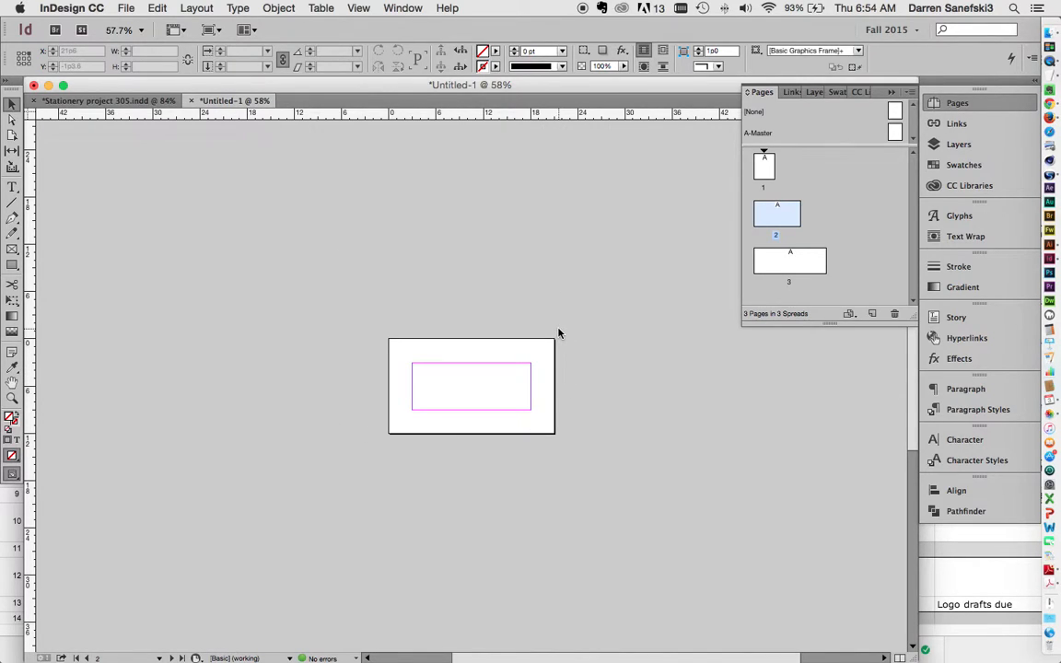
{"action": "mouse_move", "coordinate": [466, 317]}
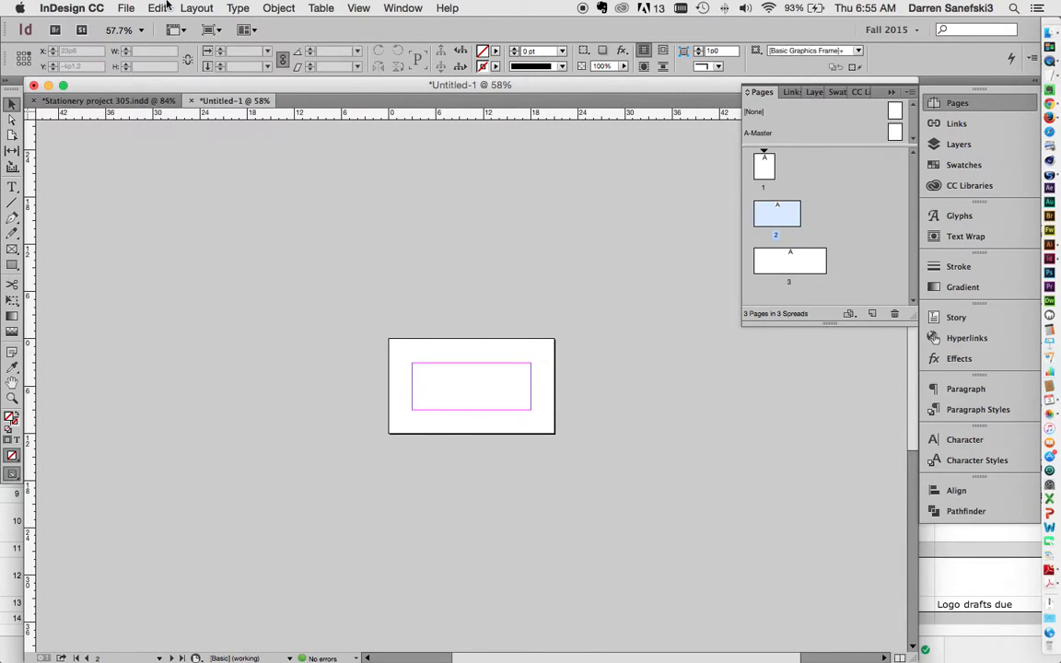
{"action": "left_click", "coordinate": [193, 7]}
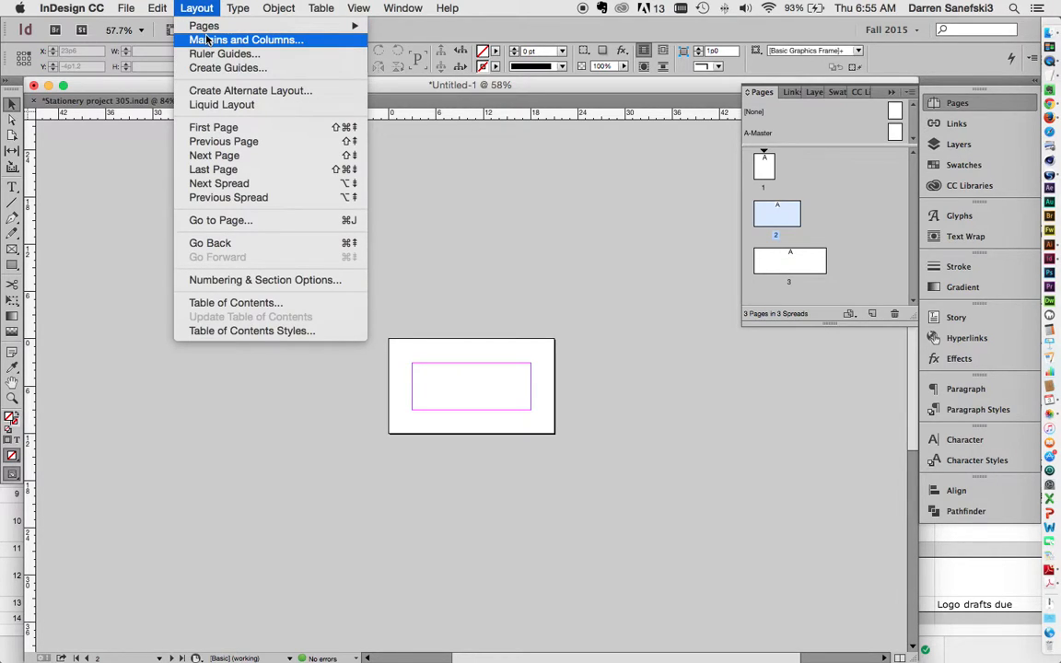
{"action": "left_click", "coordinate": [245, 39]}
{"action": "type", "text": "1p0"}
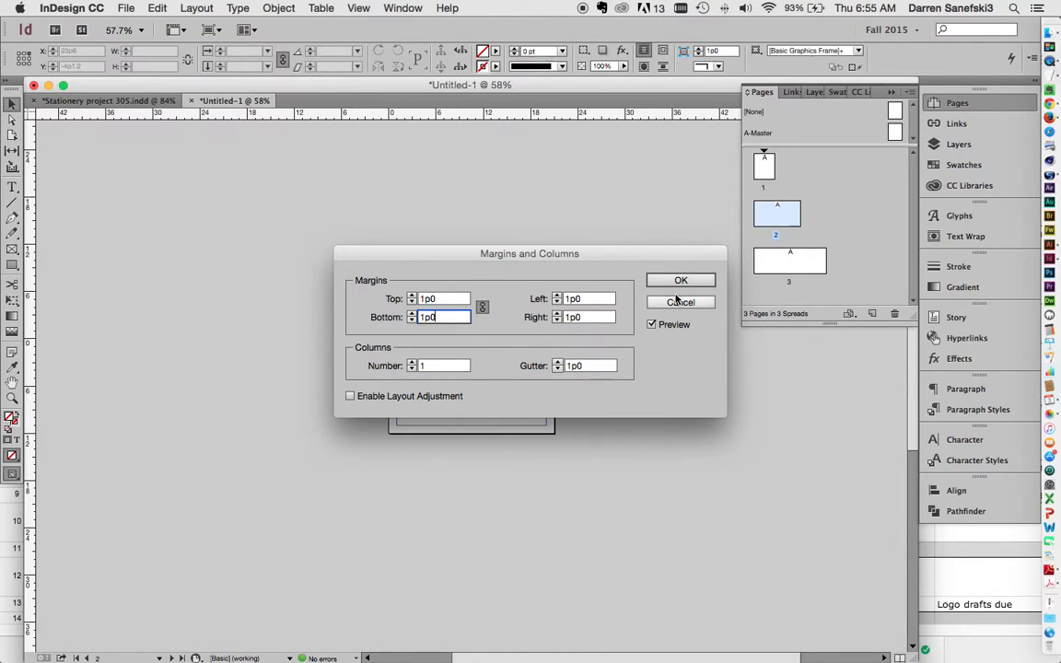
{"action": "left_click", "coordinate": [681, 280]}
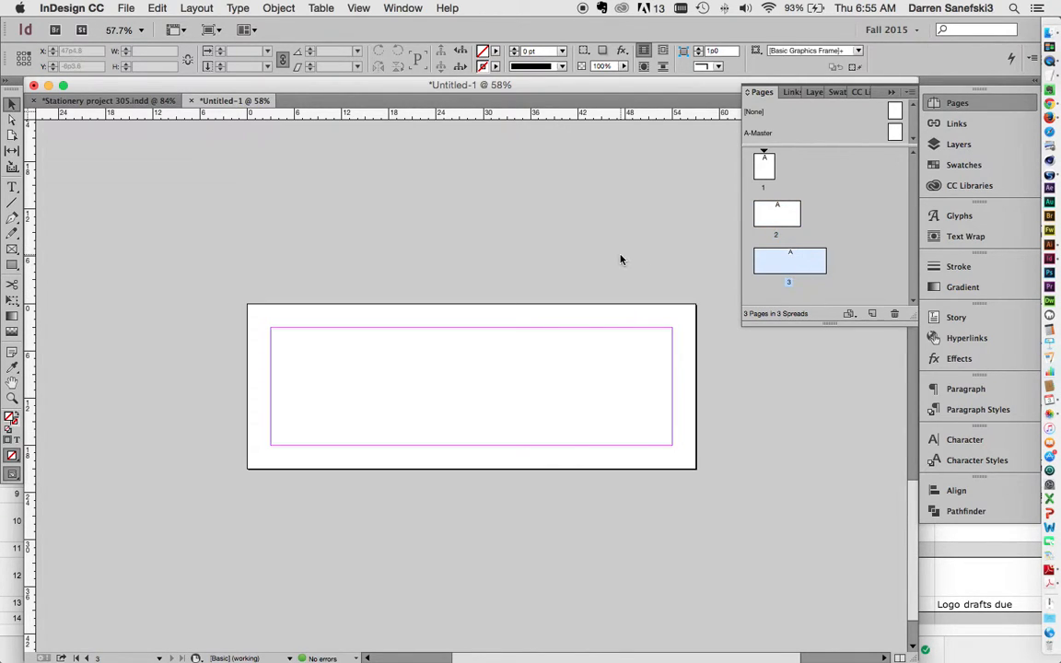
- Set the envelope page's linked margins to 1p in Margins and Columns
{"action": "left_click", "coordinate": [189, 8]}
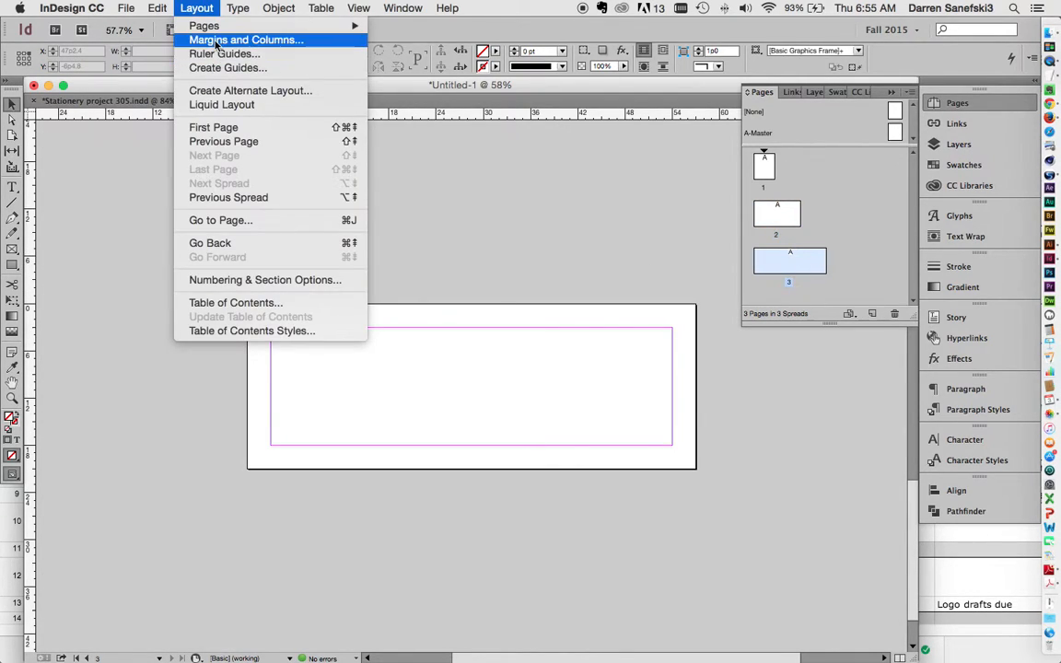
{"action": "left_click", "coordinate": [246, 40]}
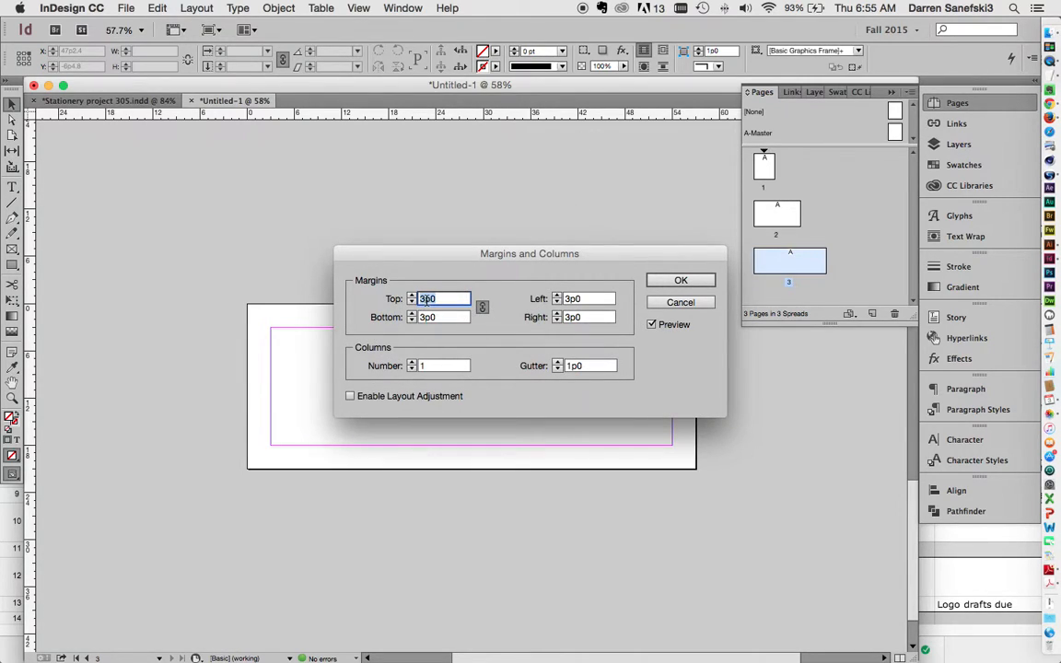
{"action": "type", "text": "1p"}
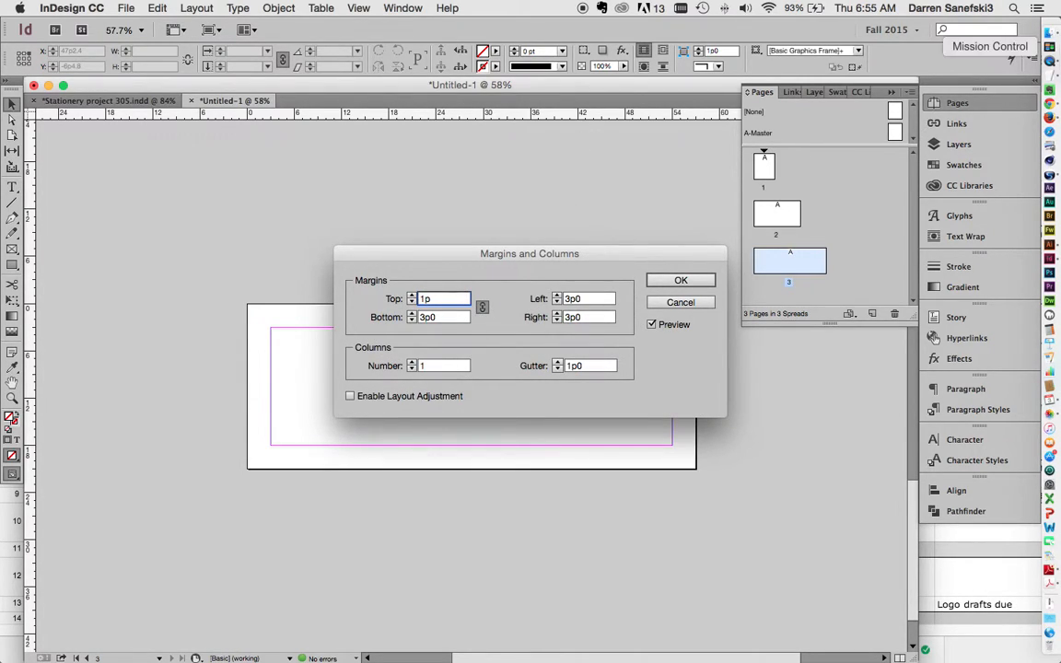
{"action": "left_click", "coordinate": [680, 280]}
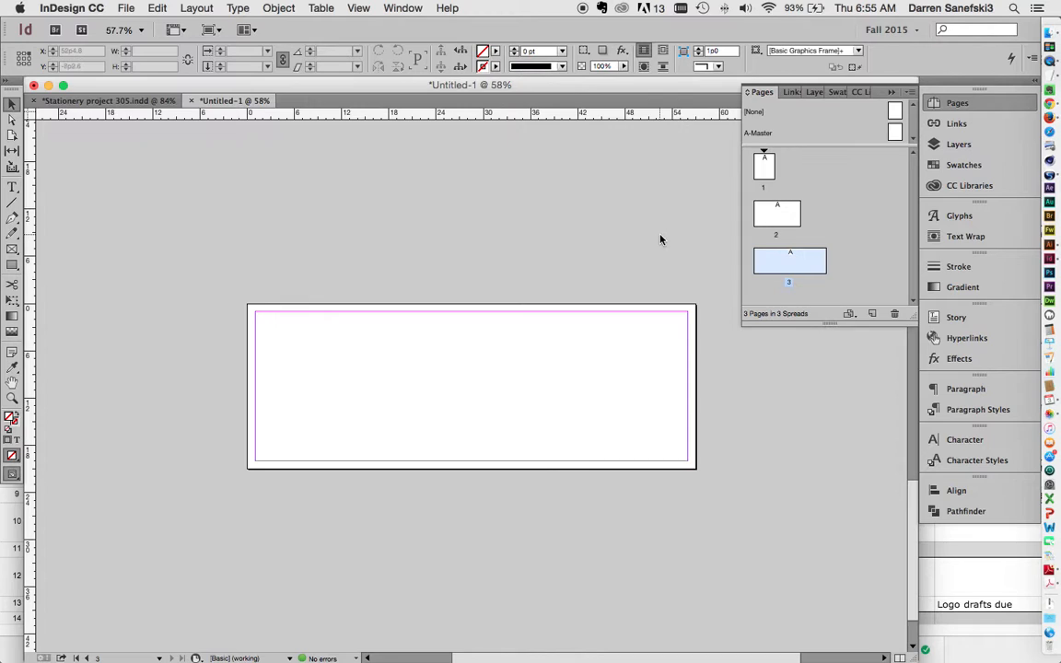